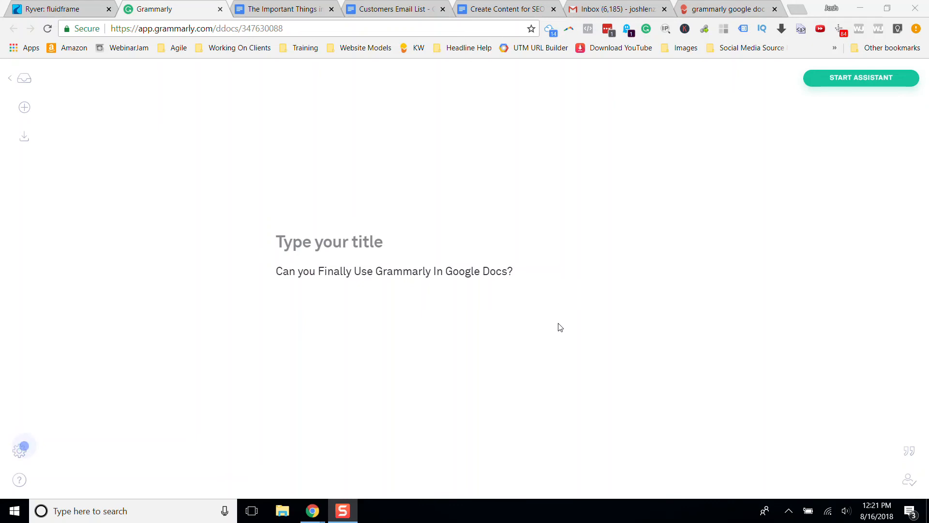
mouse_move(611, 196)
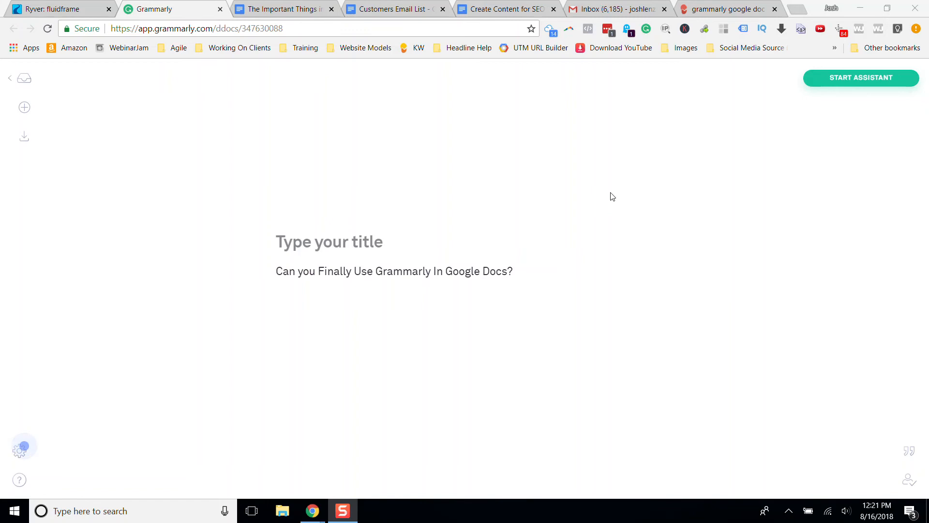
Switch between the Grammarly editor and Docs, landing on The Important Things in Life article
click(283, 8)
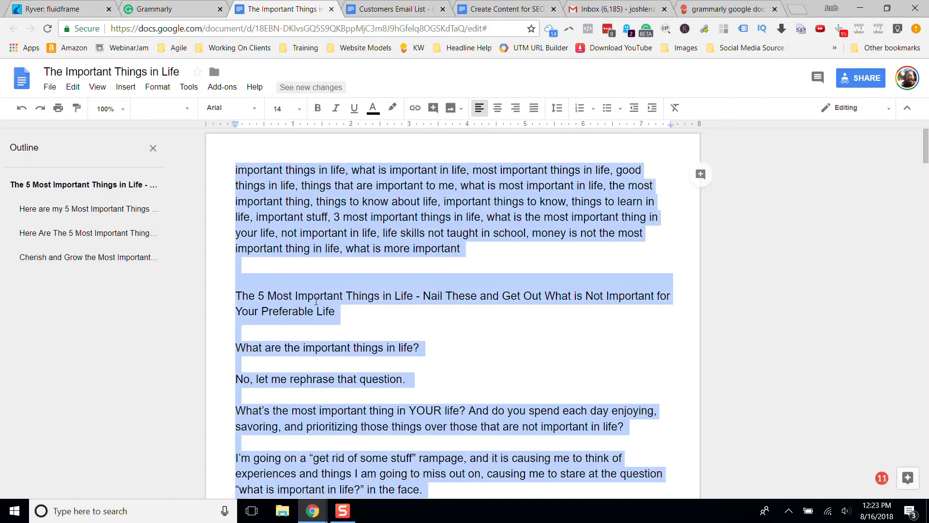
click(159, 9)
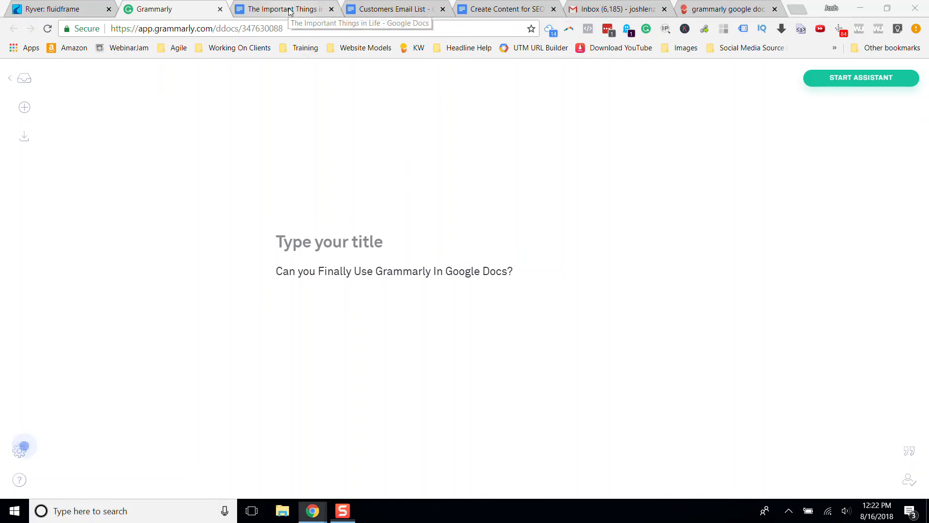
click(283, 9)
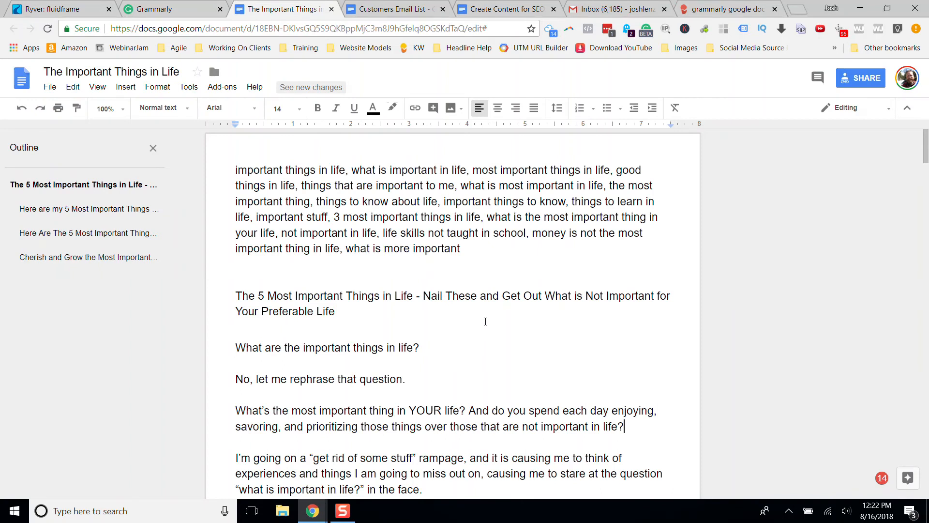
mouse_move(827, 465)
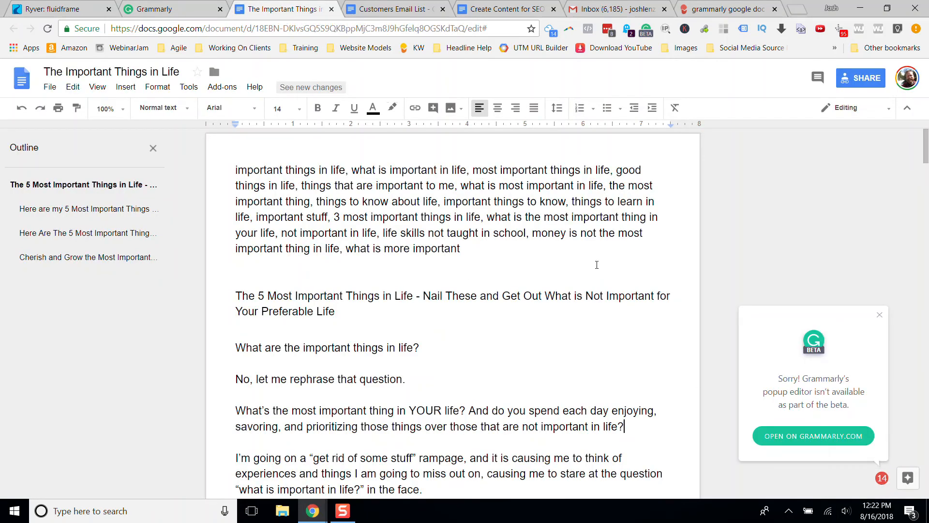
mouse_move(824, 387)
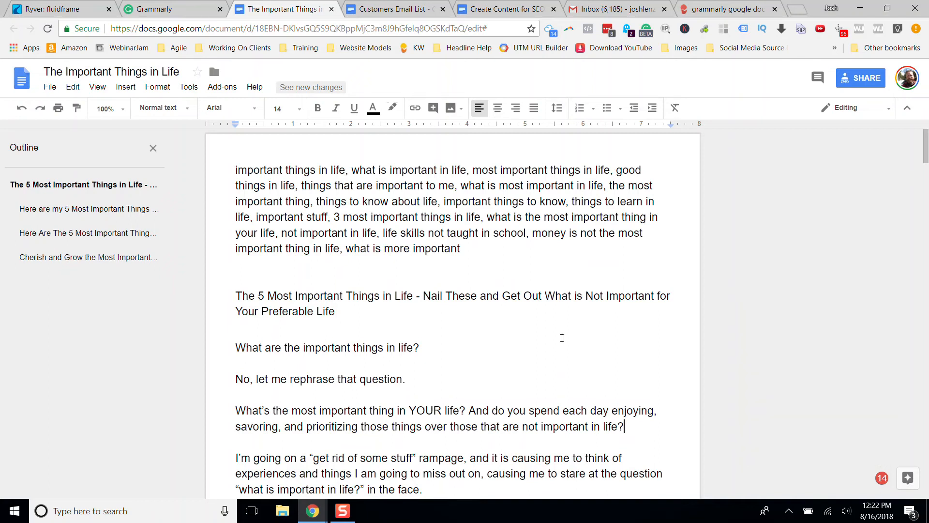
Accept Grammarly's 'just gives' fix so the sentence reads 'how short it just gives you'
scroll(down, 3)
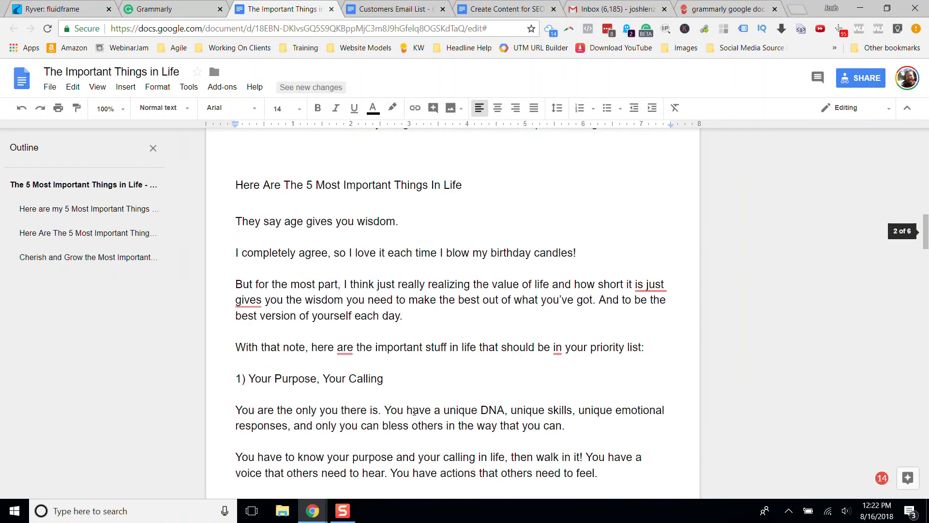
click(651, 276)
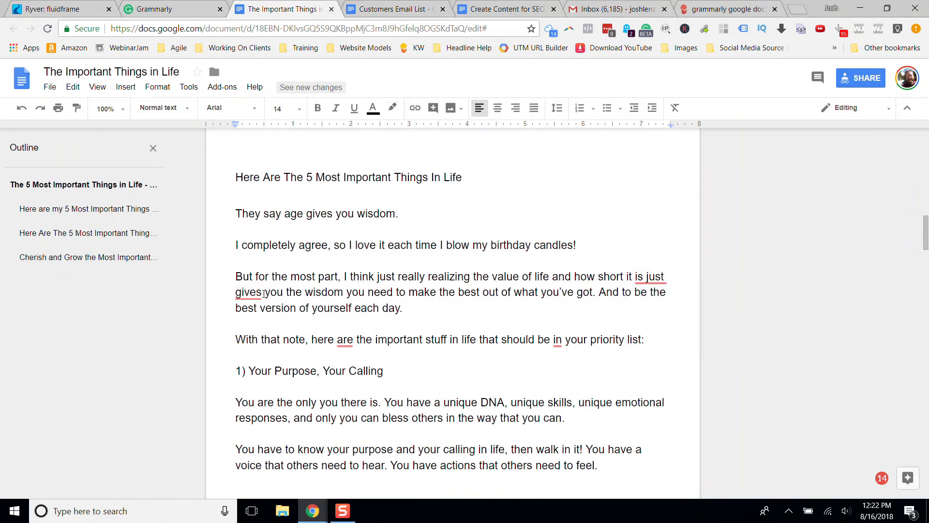
click(649, 277)
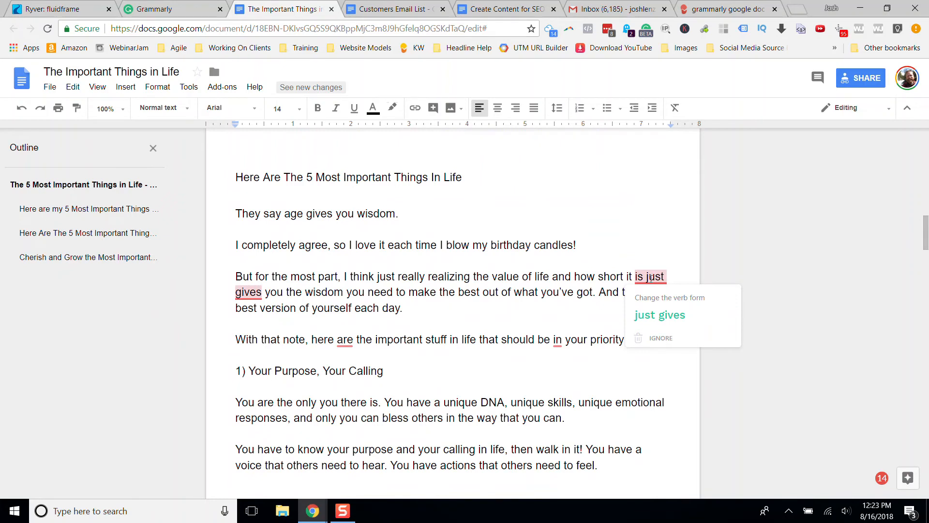
mouse_move(660, 316)
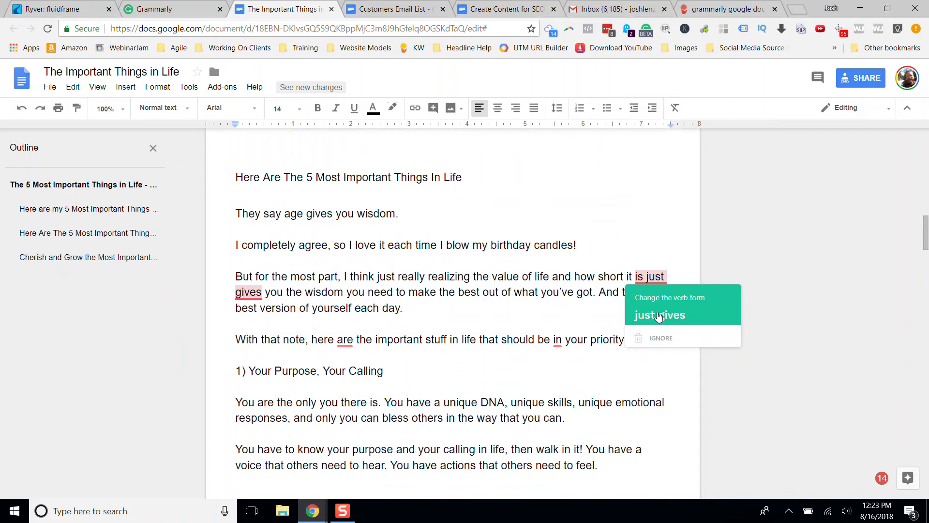
click(659, 316)
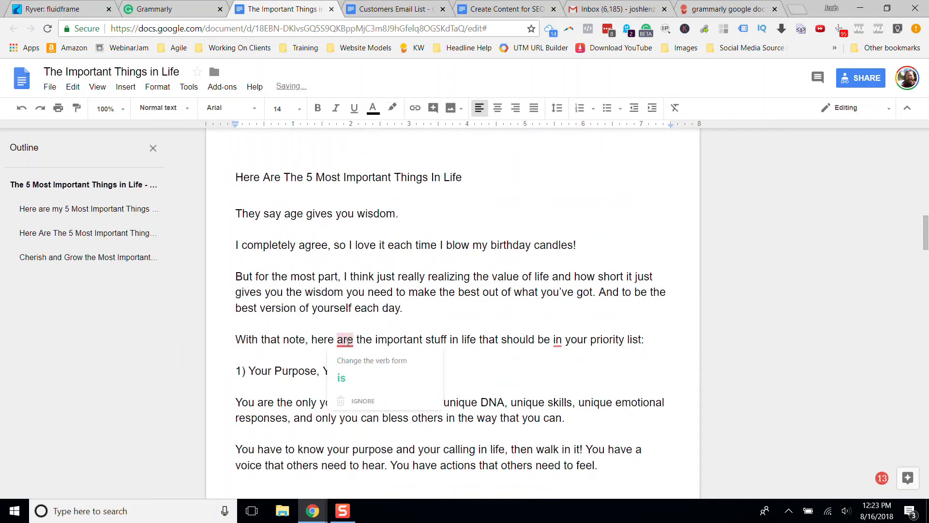
click(340, 378)
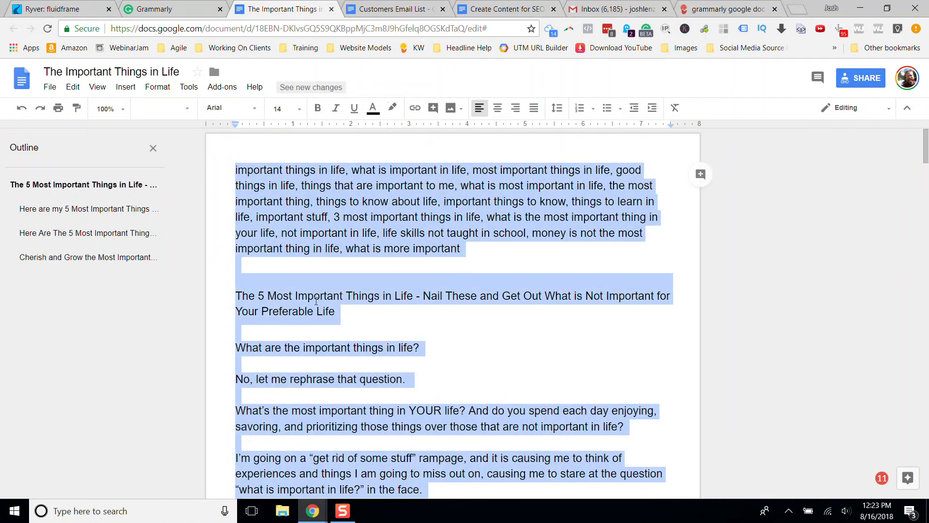
Move between the Grammarly editor and the Docs article, clearing the text selection in Docs
click(159, 8)
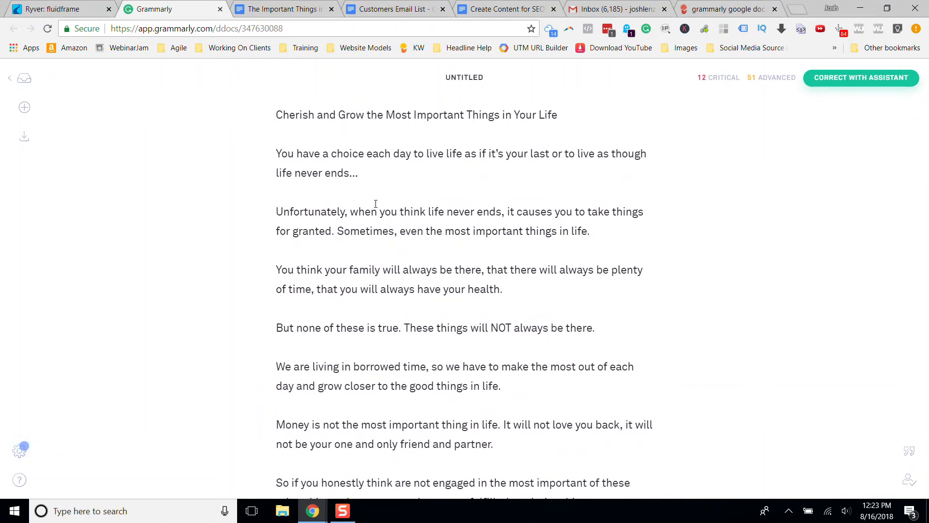
mouse_move(391, 245)
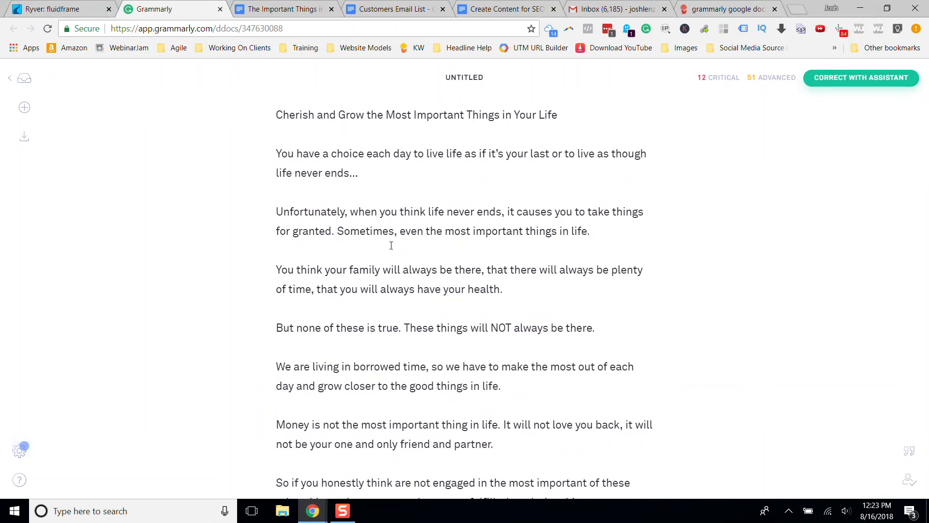
click(289, 8)
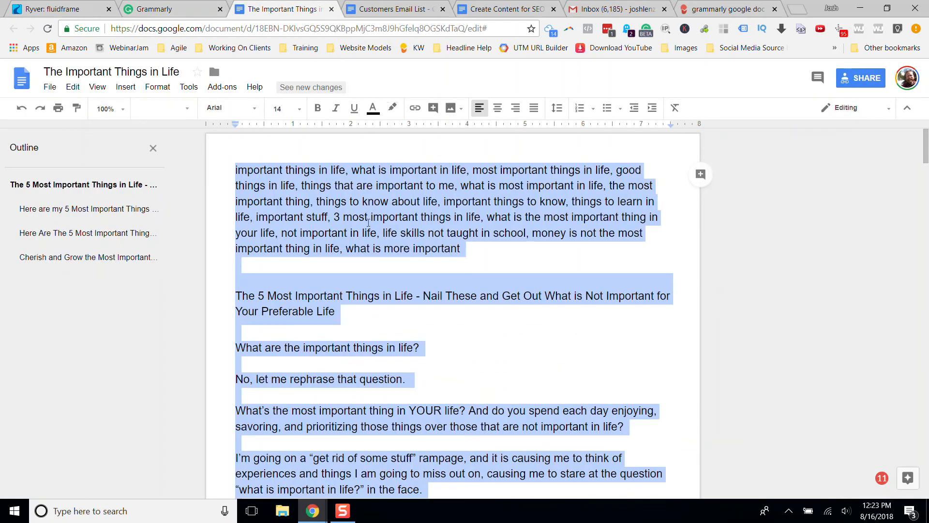
click(337, 379)
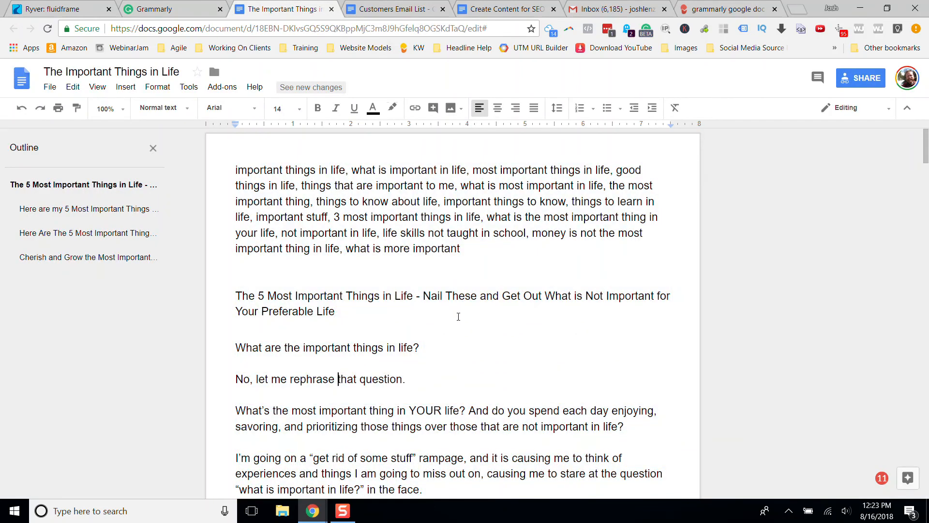
scroll(down, 3)
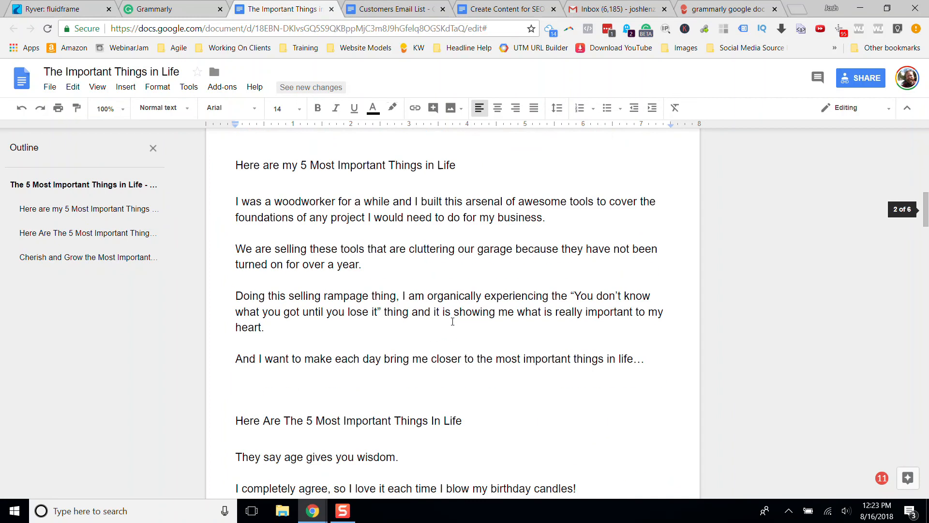
click(159, 9)
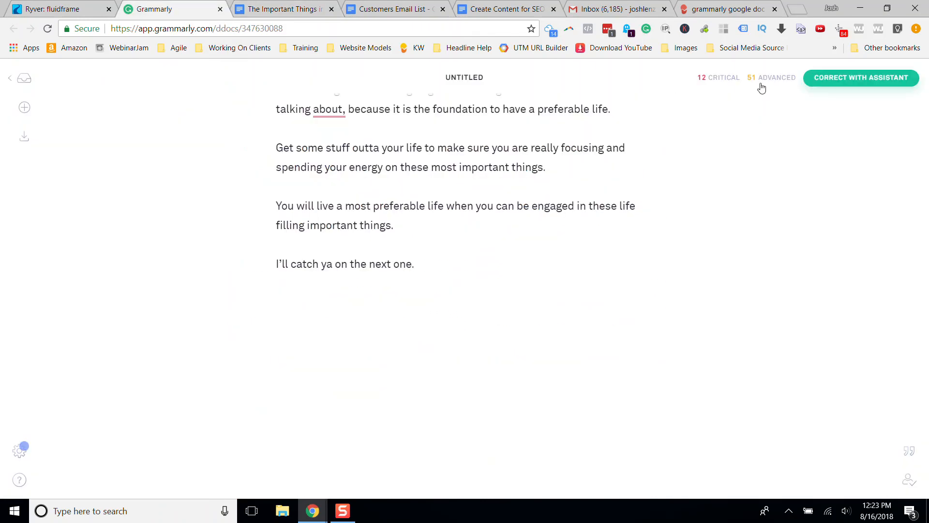
mouse_move(721, 81)
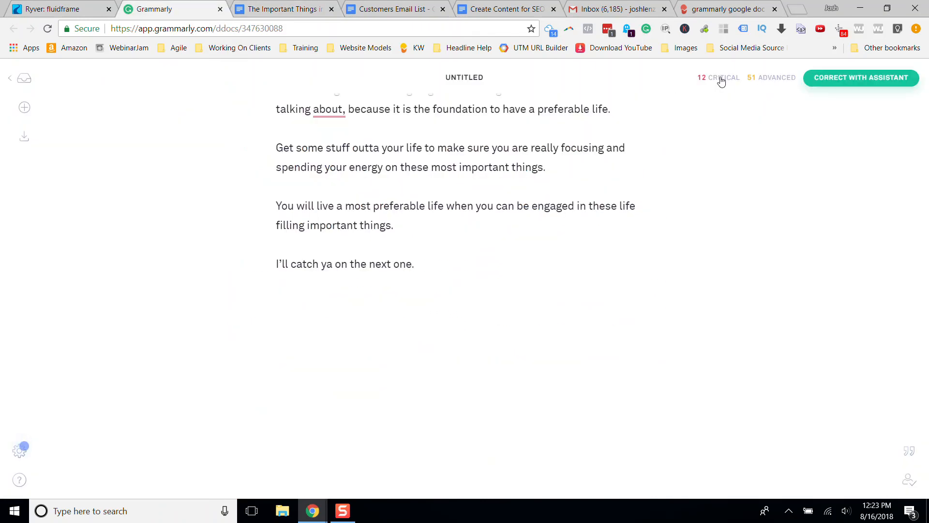
mouse_move(776, 89)
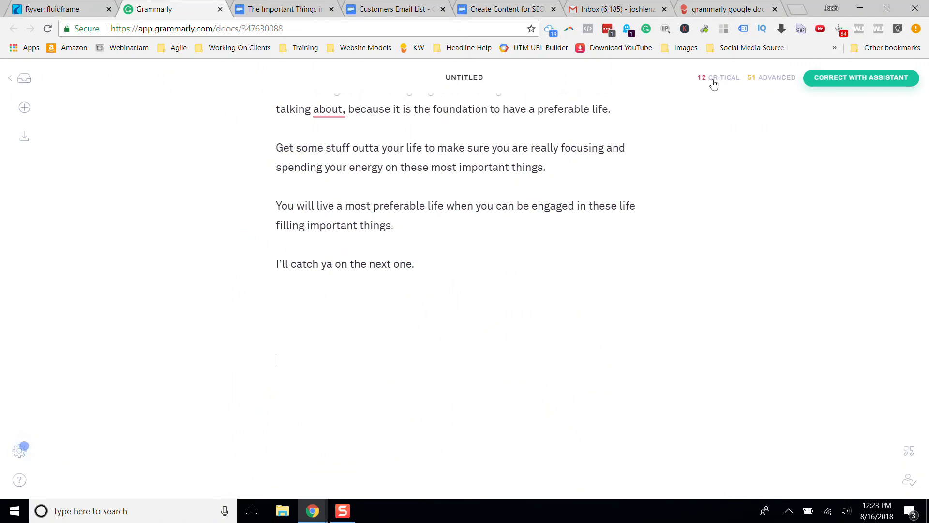
mouse_move(759, 83)
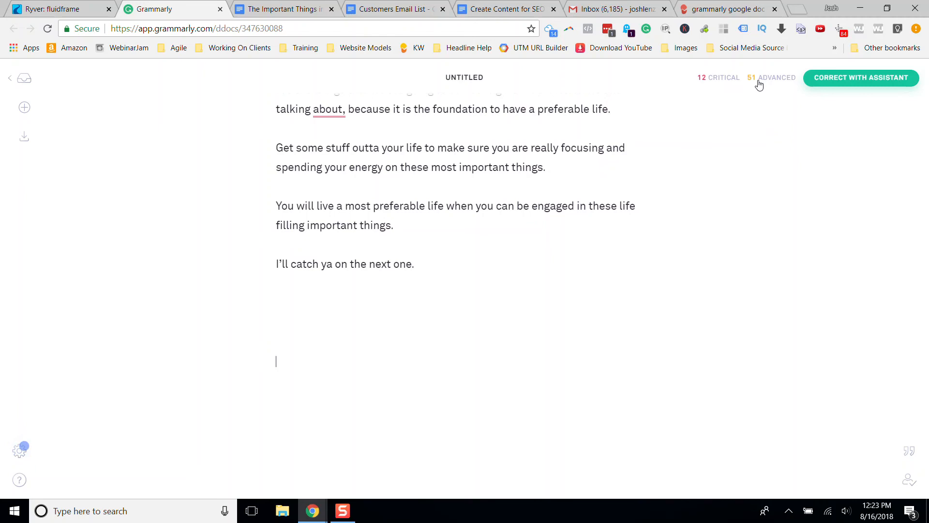
Return to The Important Things in Life article in Google Docs
click(280, 9)
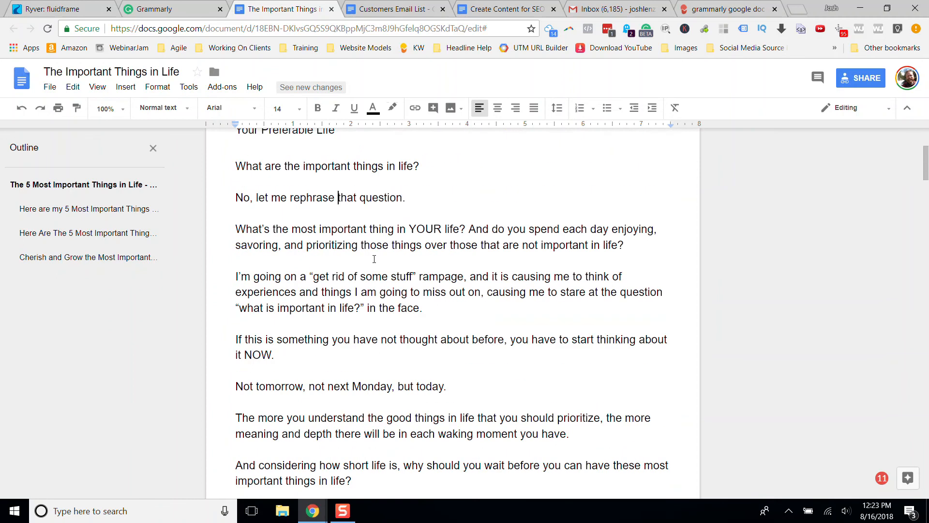
Bring up the Create Content for SEO Fast article and accept Grammarly's long-document check
click(392, 8)
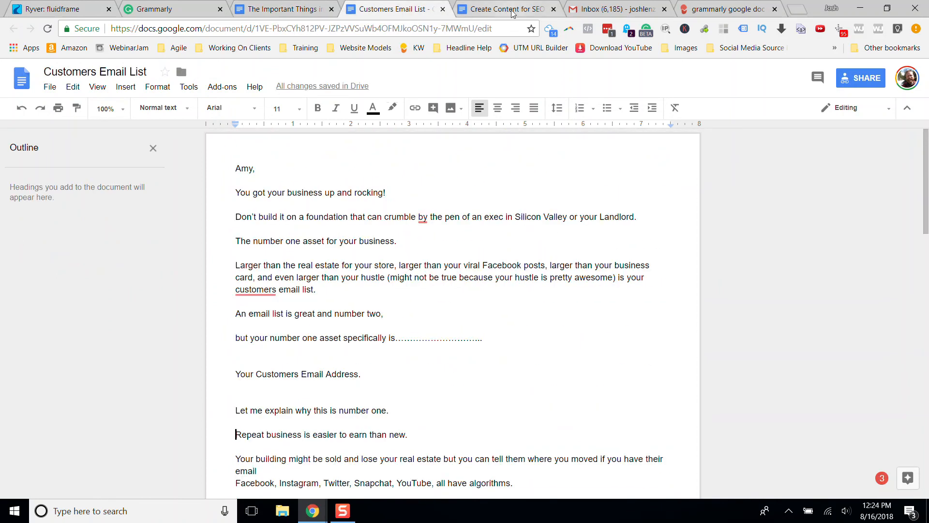
click(503, 9)
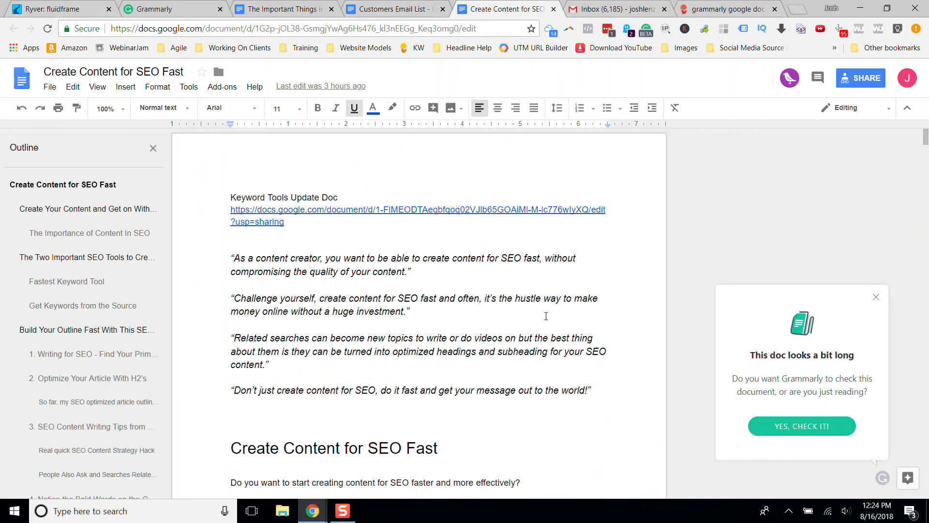
click(189, 87)
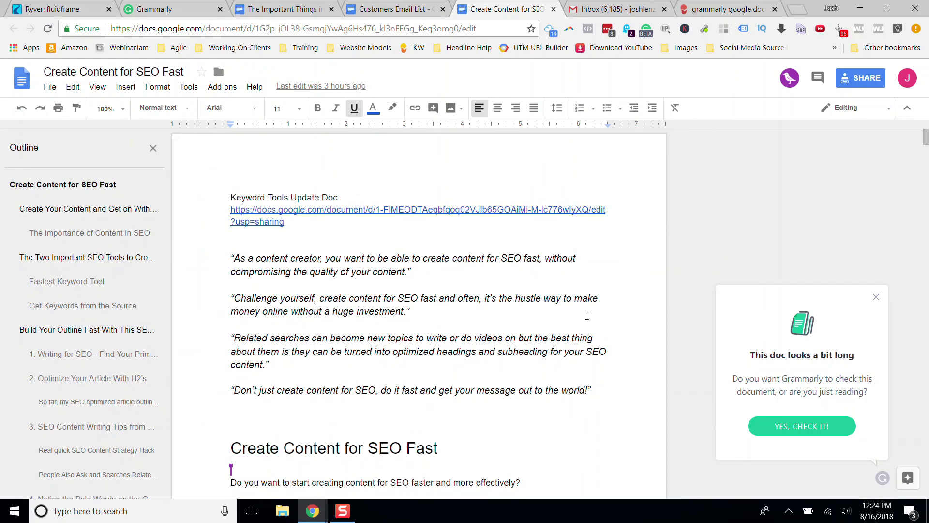
mouse_move(796, 372)
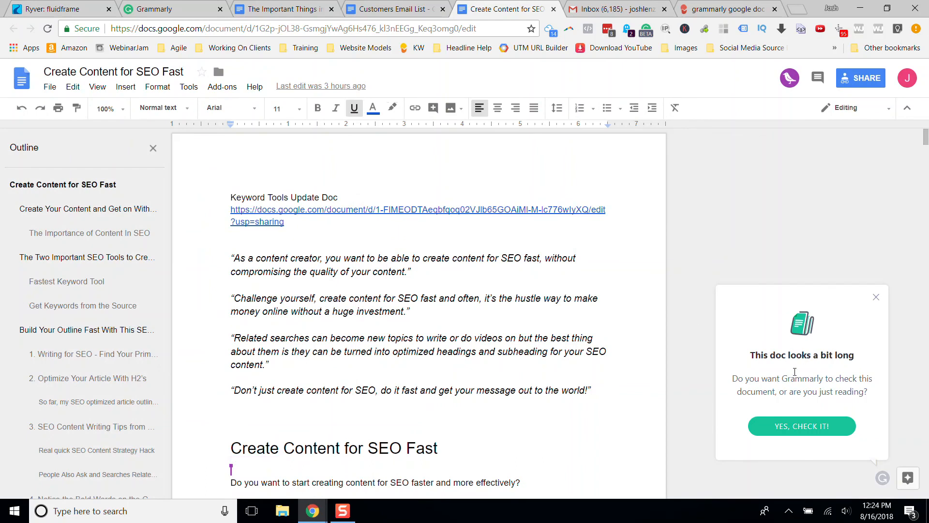
mouse_move(794, 360)
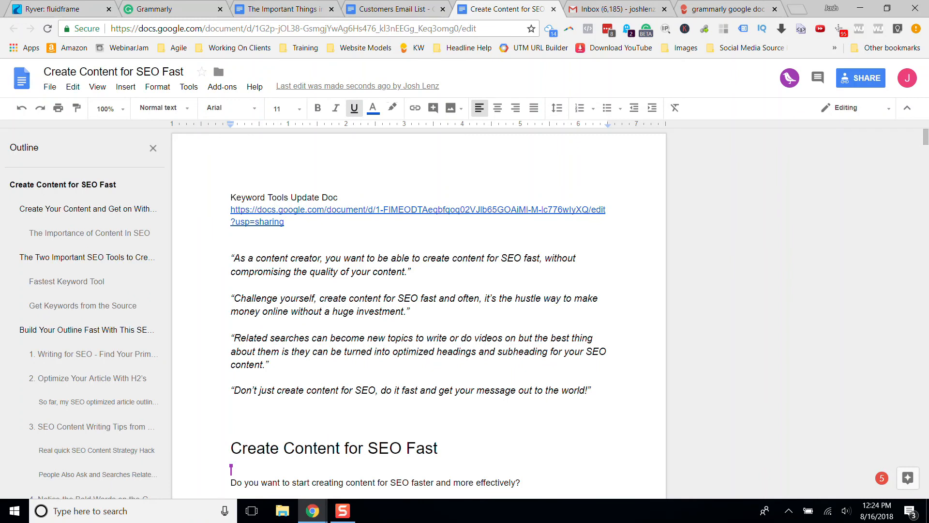
mouse_move(285, 11)
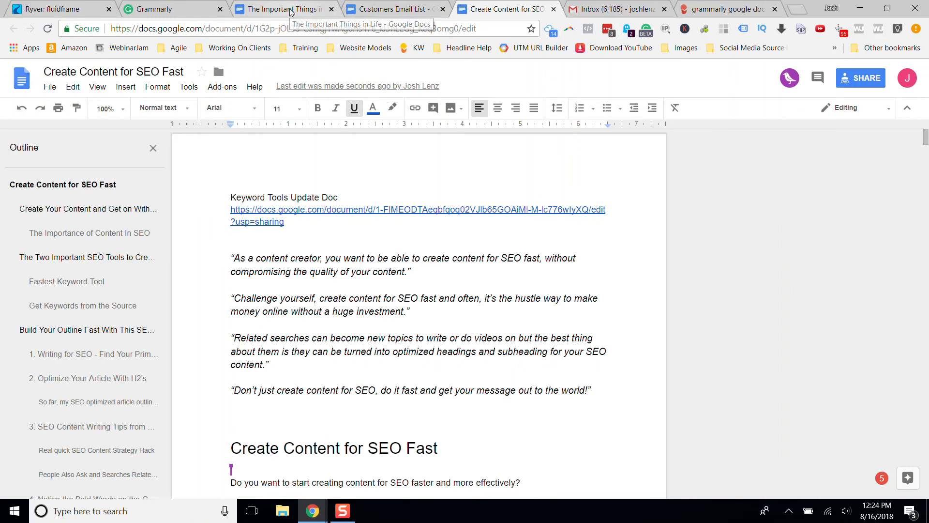
Glance at the SEO article and Customers Email List, finishing on The Important Things in Life
click(286, 8)
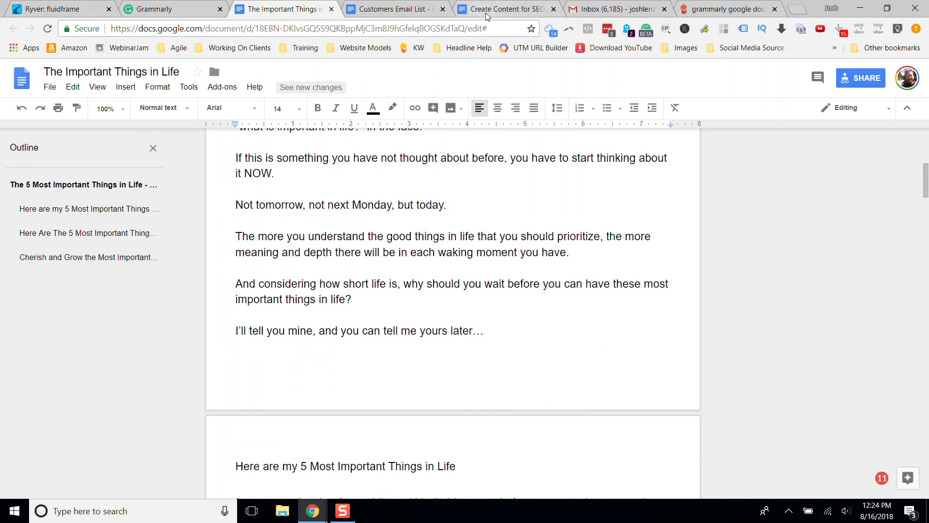
click(513, 8)
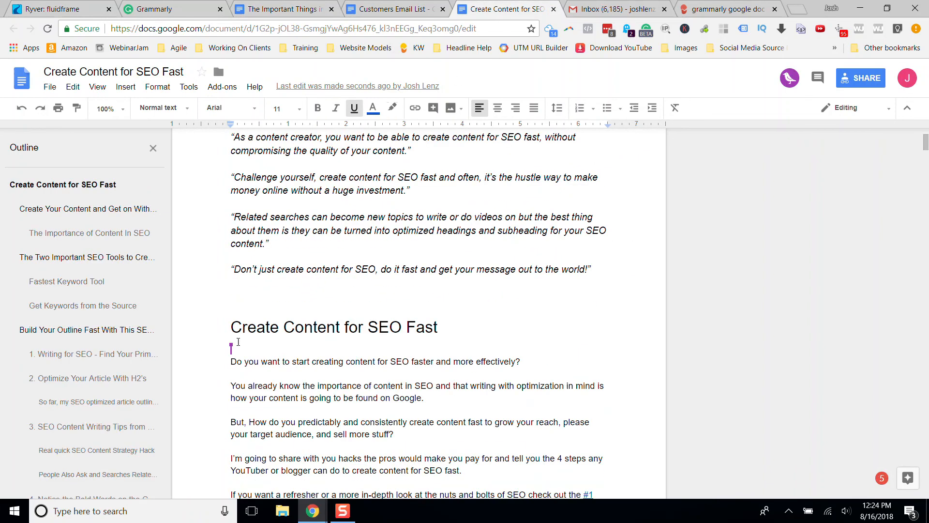
mouse_move(791, 81)
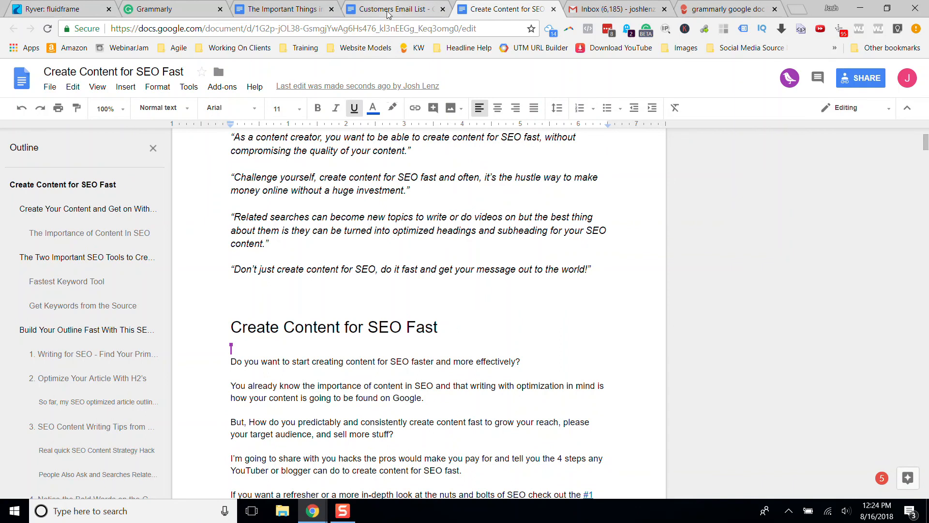
click(403, 8)
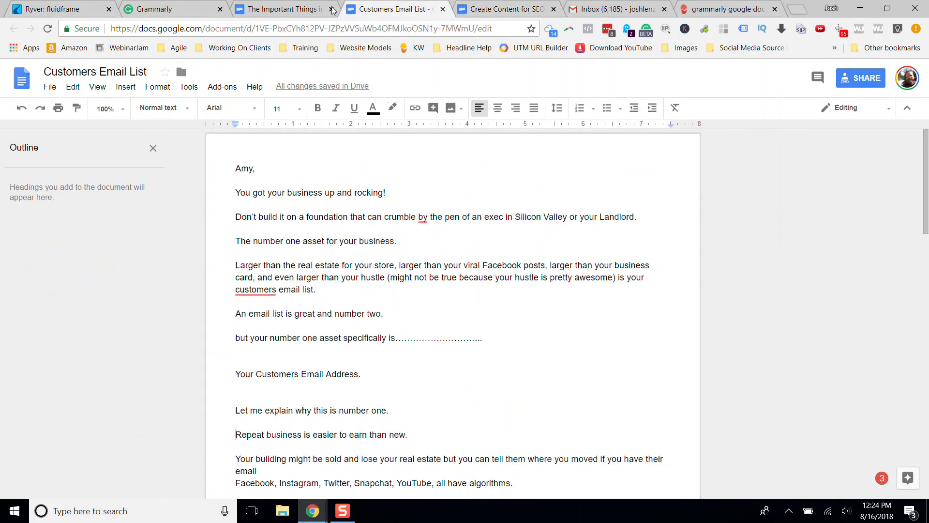
mouse_move(277, 10)
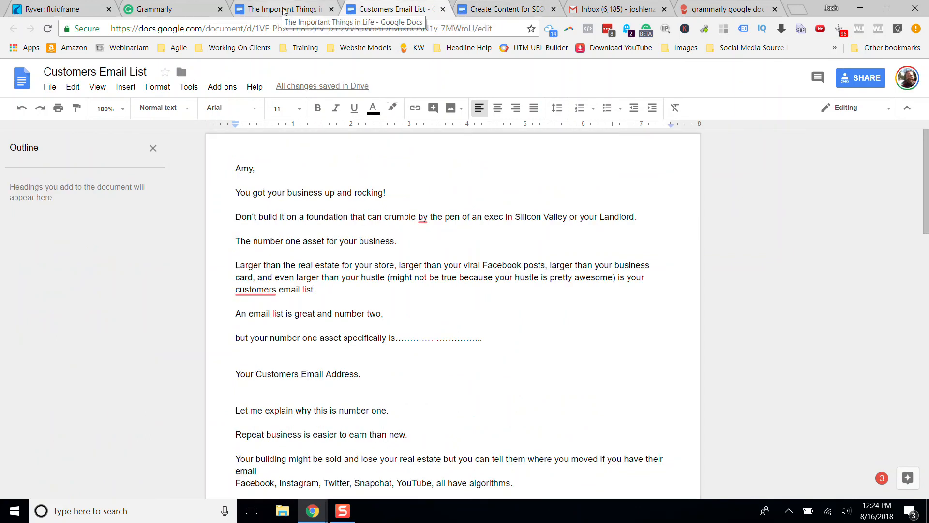
click(281, 9)
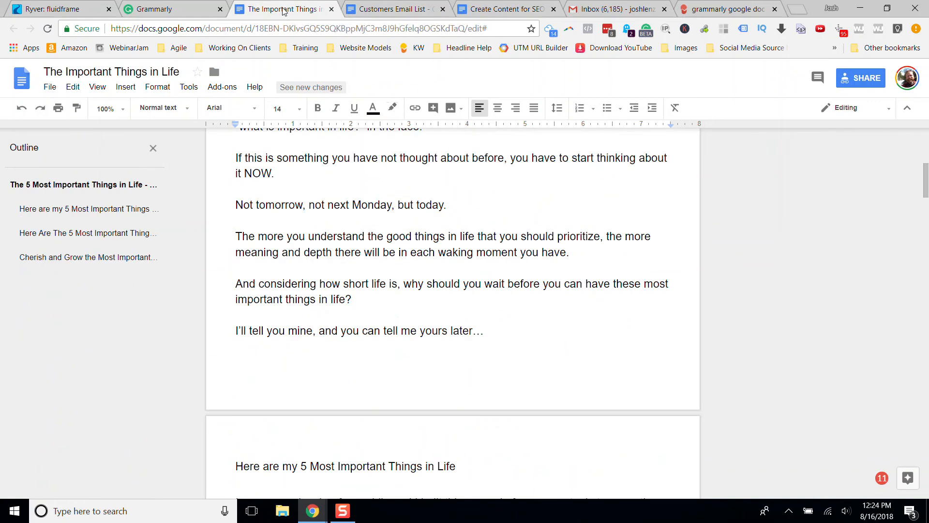